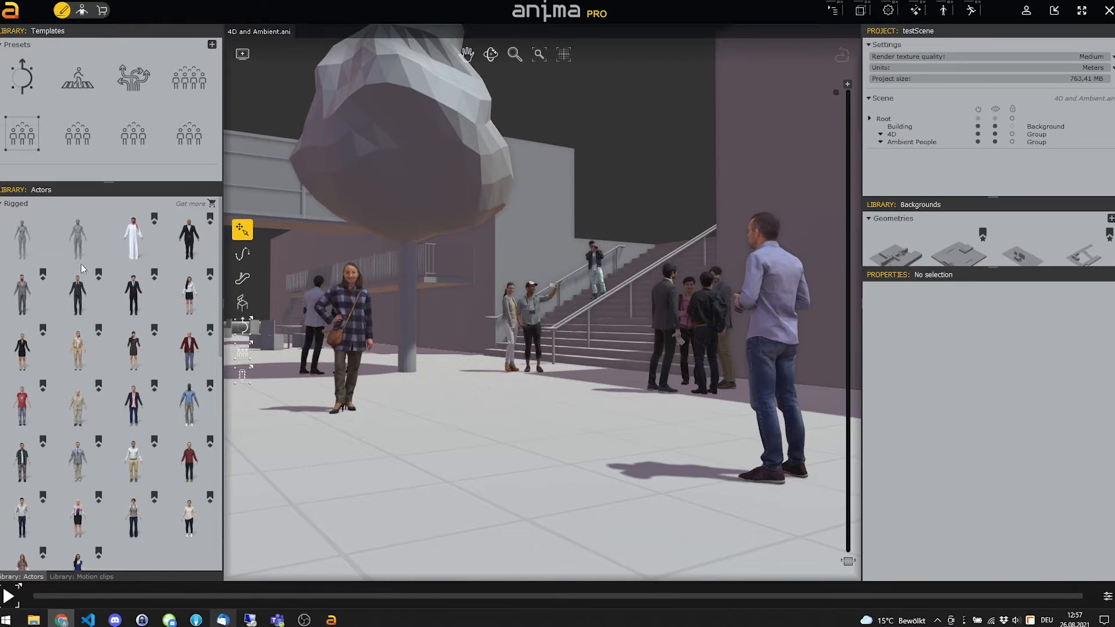
mouse_move(613, 254)
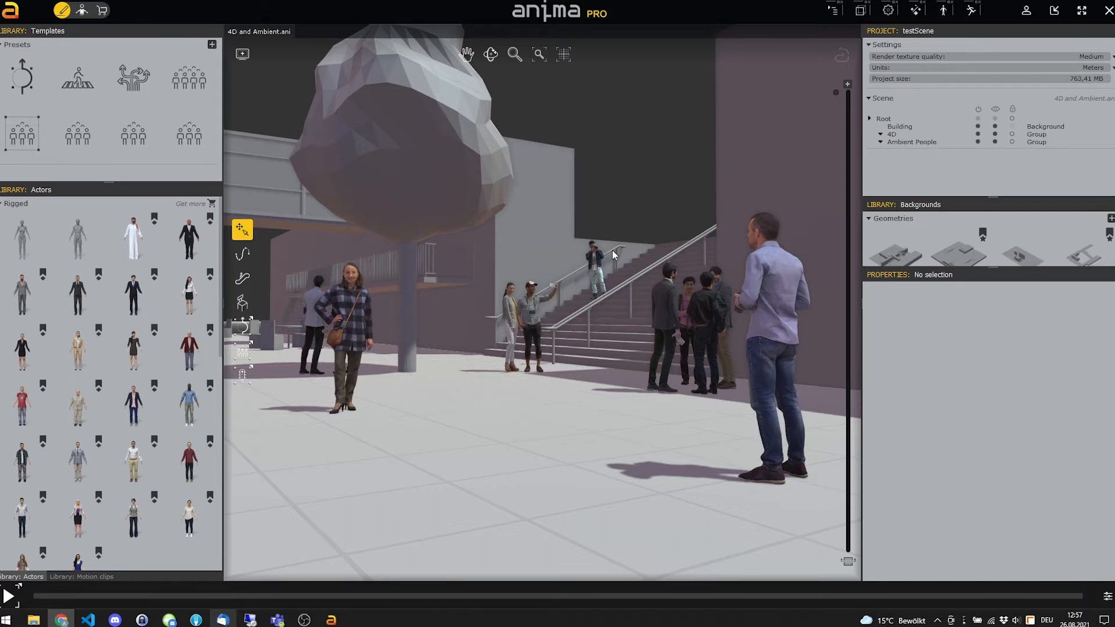
mouse_move(1010, 112)
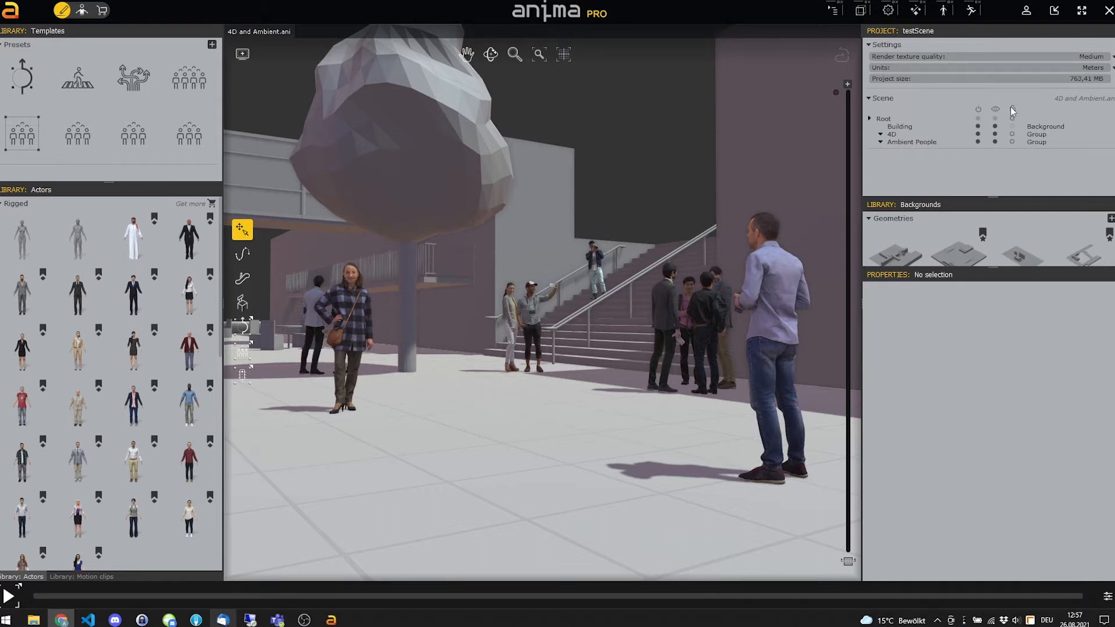
Step: Lock the anima PRO scene nodes, agreeing to bake all frames and confirming the lock
left_click(1012, 111)
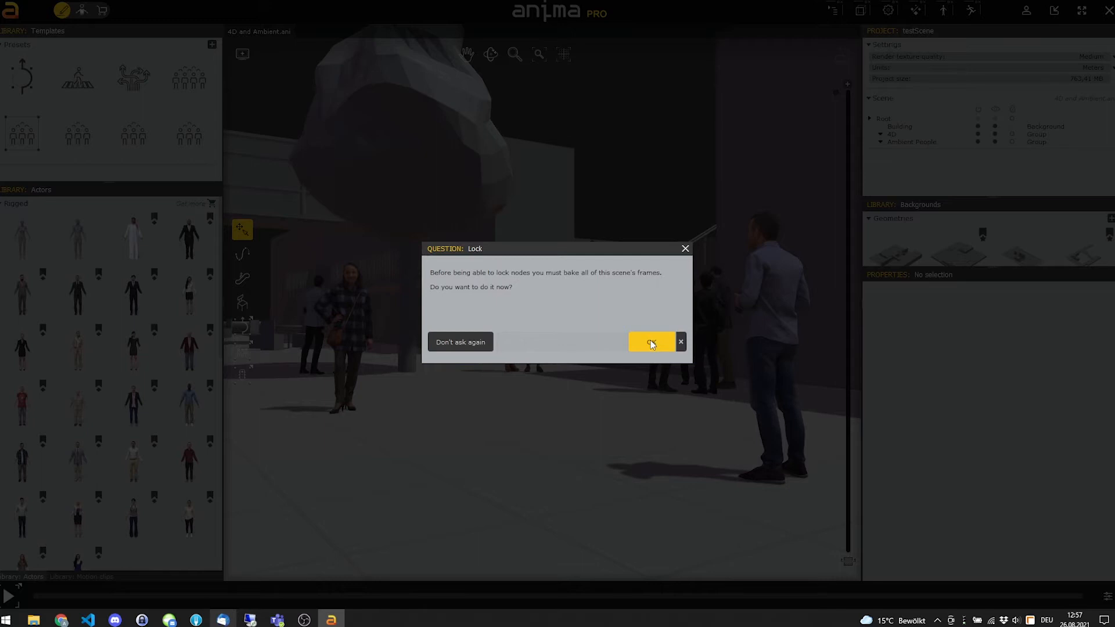
left_click(648, 342)
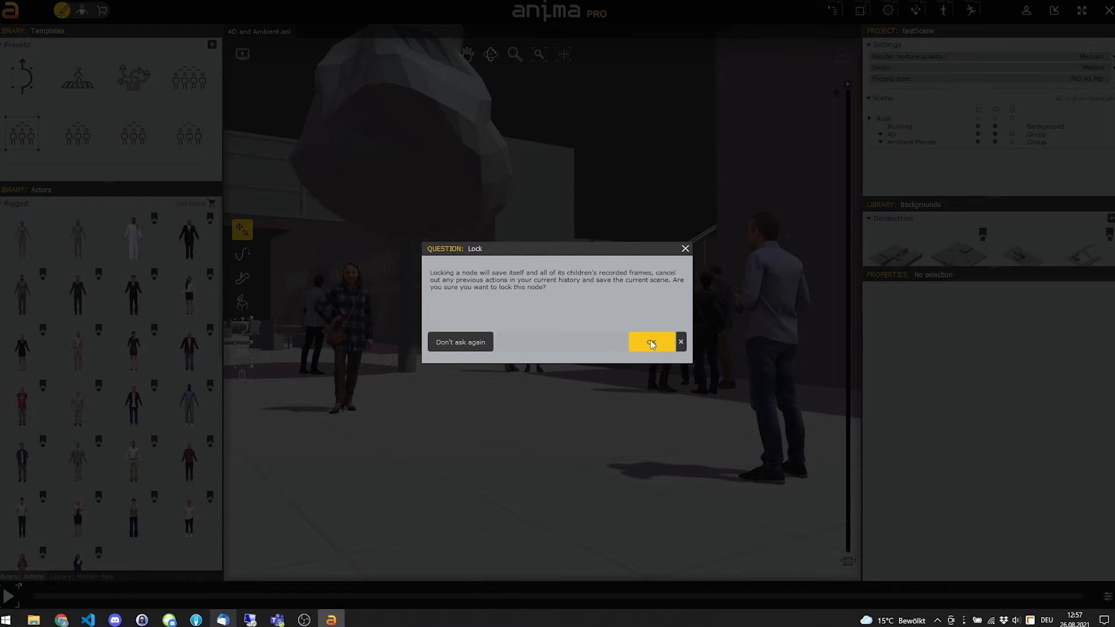
left_click(650, 342)
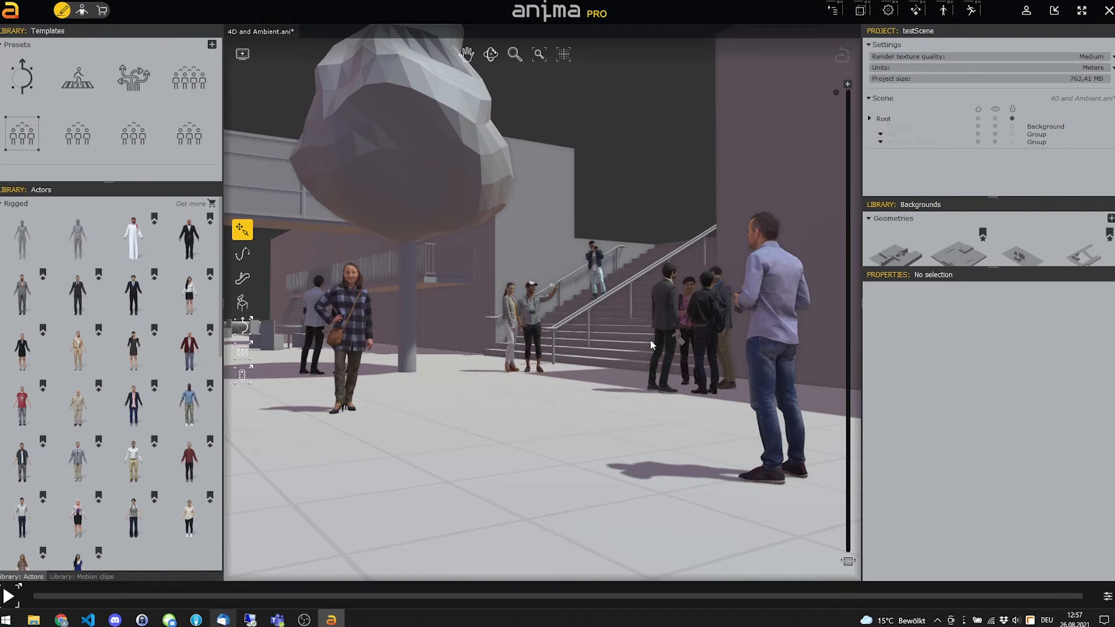
mouse_move(423, 406)
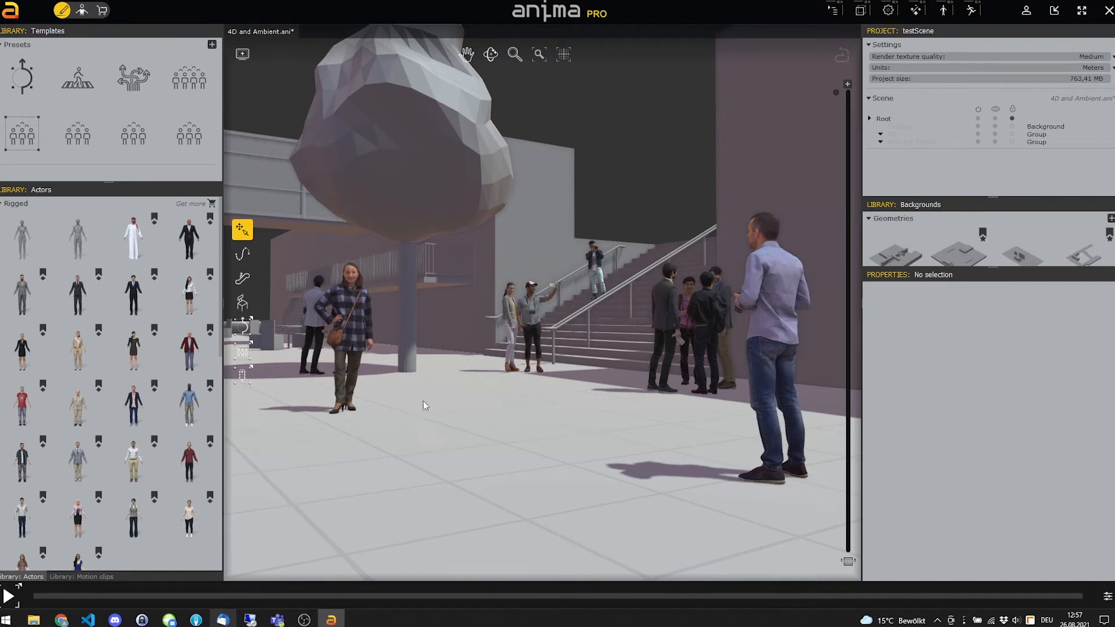
Step: Play back the crowd animation in anima PRO, then switch to the 3ds Max window
left_click(10, 10)
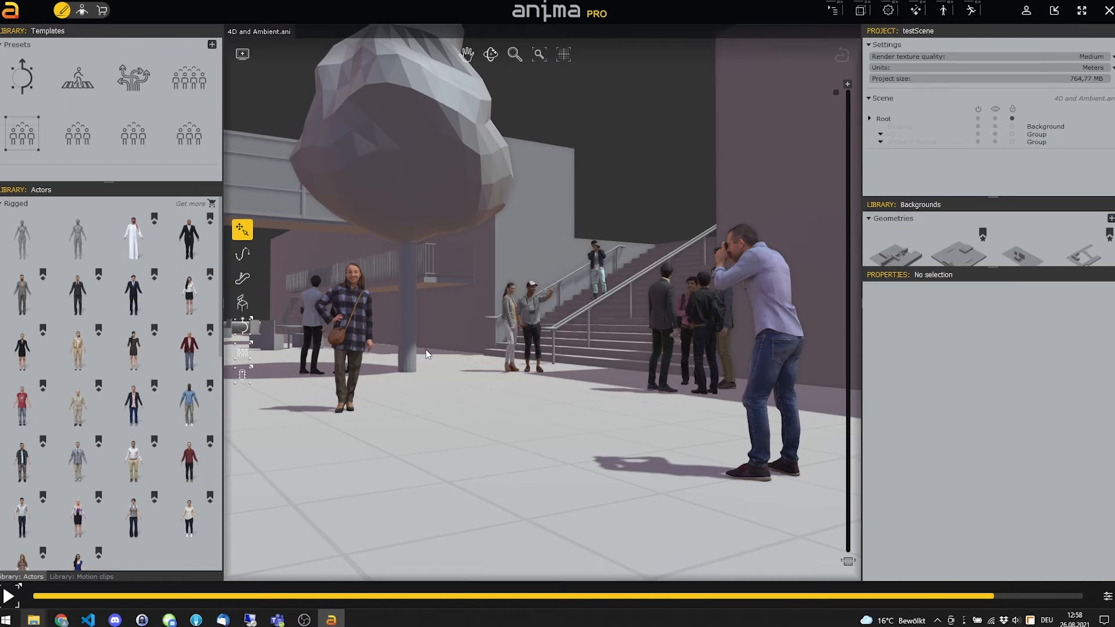
left_click(329, 620)
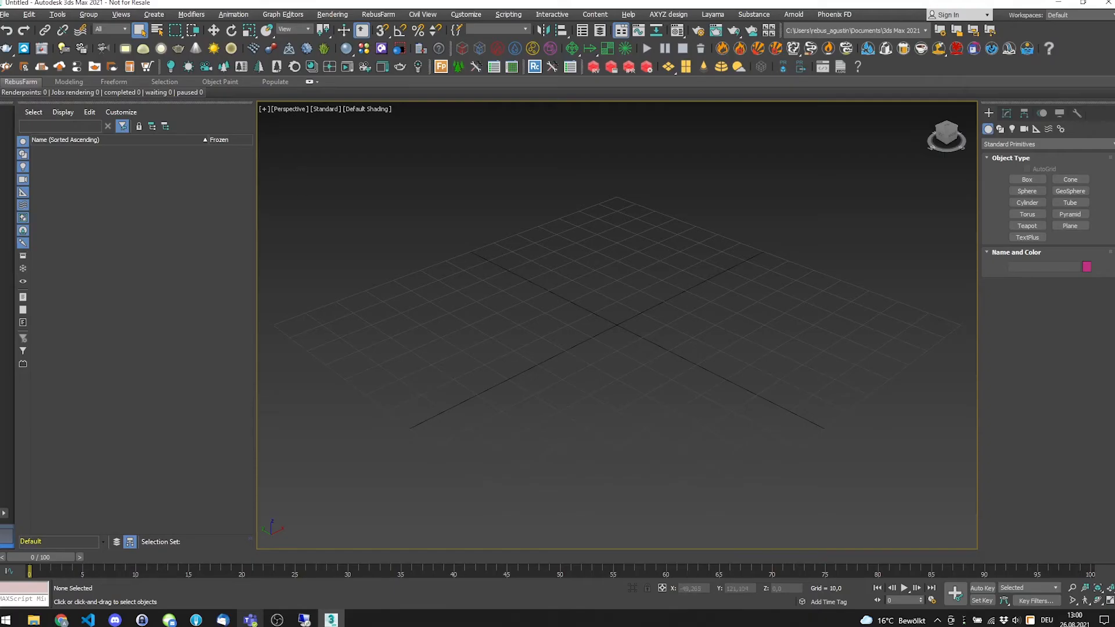
Step: Set the render output file to animaSample.png and accept the imported actors' material preset
left_click(332, 14)
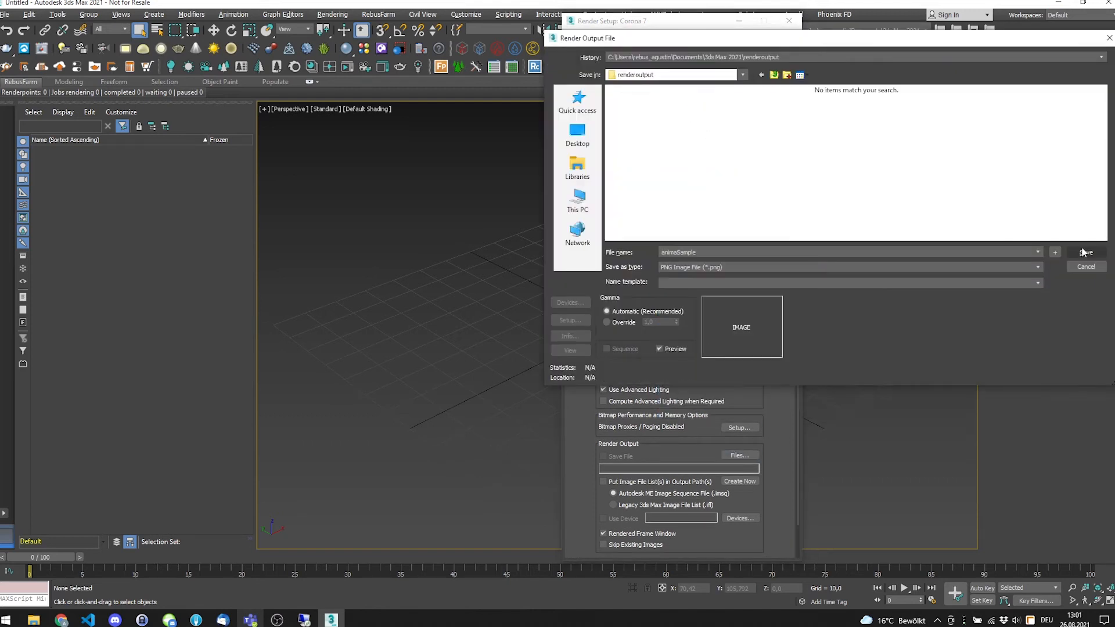
left_click(1086, 251)
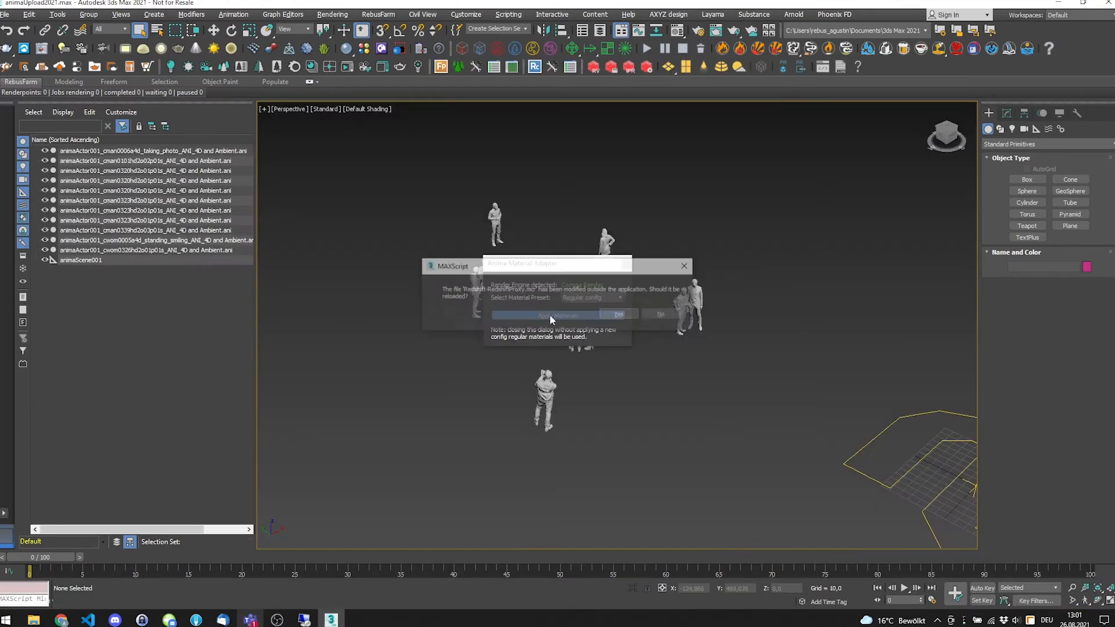
left_click(544, 314)
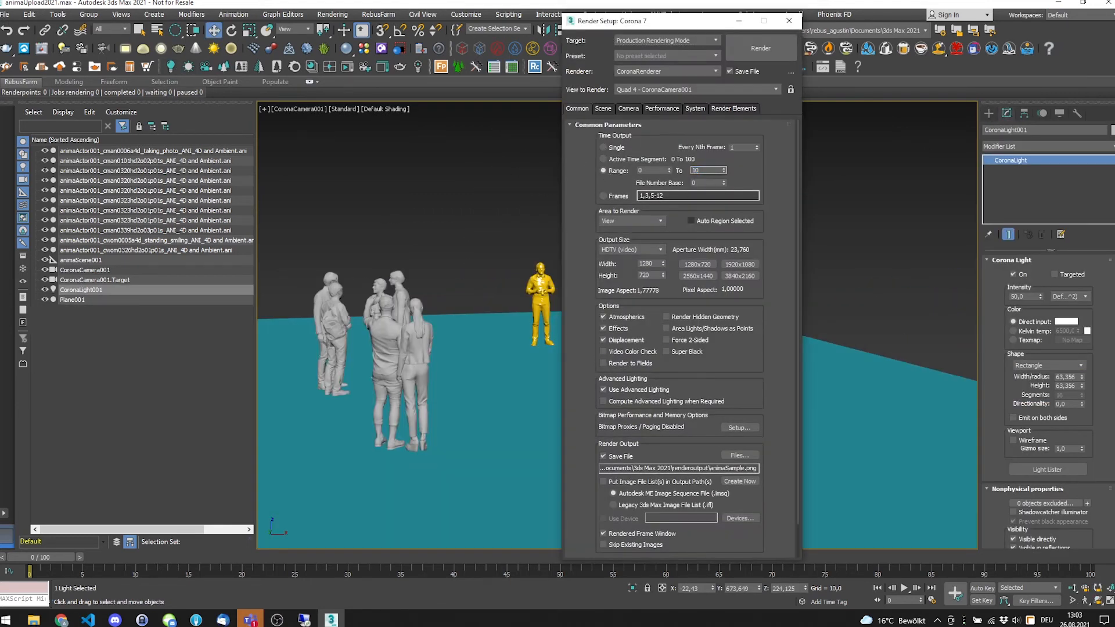
Step: Close Render Setup and open the RebusFarm Farminizer Setup
left_click(788, 21)
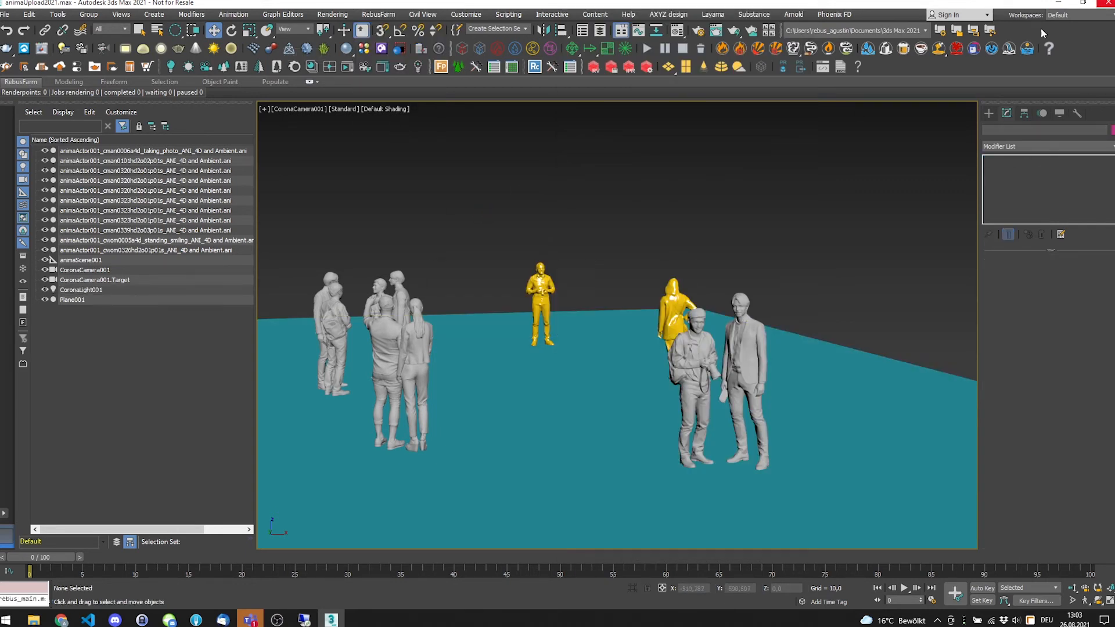
left_click(988, 113)
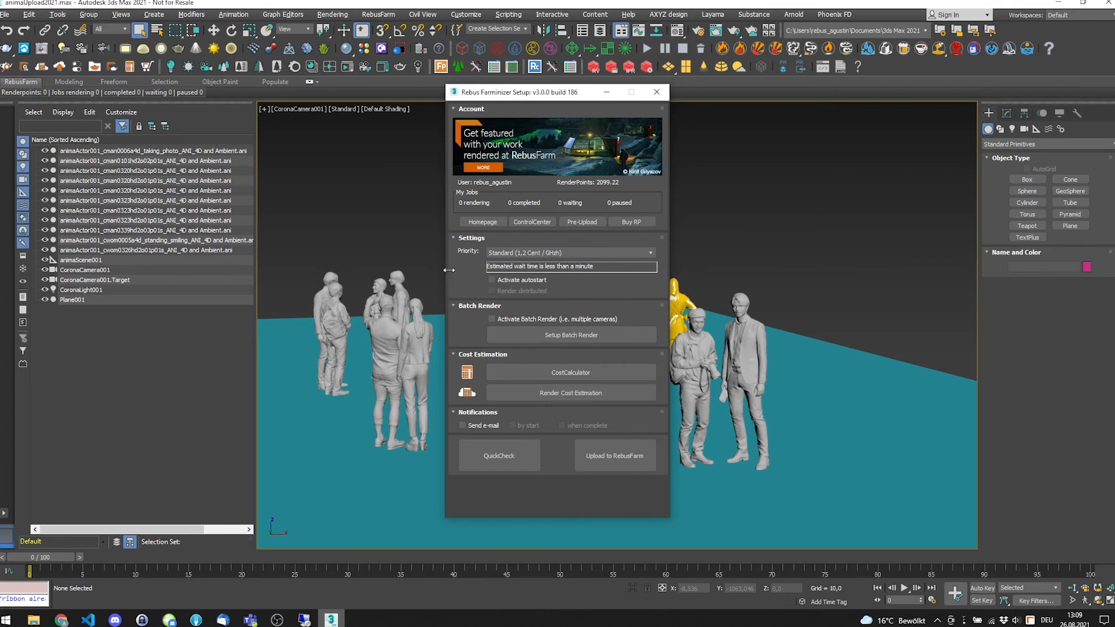
Step: Enable Activate autostart in the Farminizer and run the Render Now scene check
left_click(491, 279)
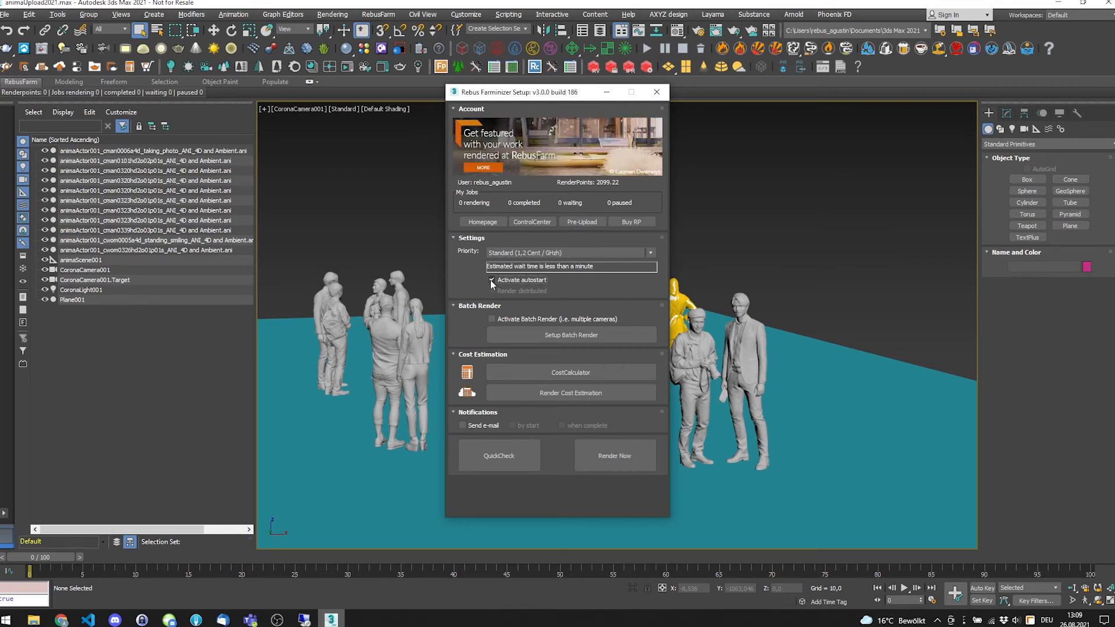
left_click(491, 280)
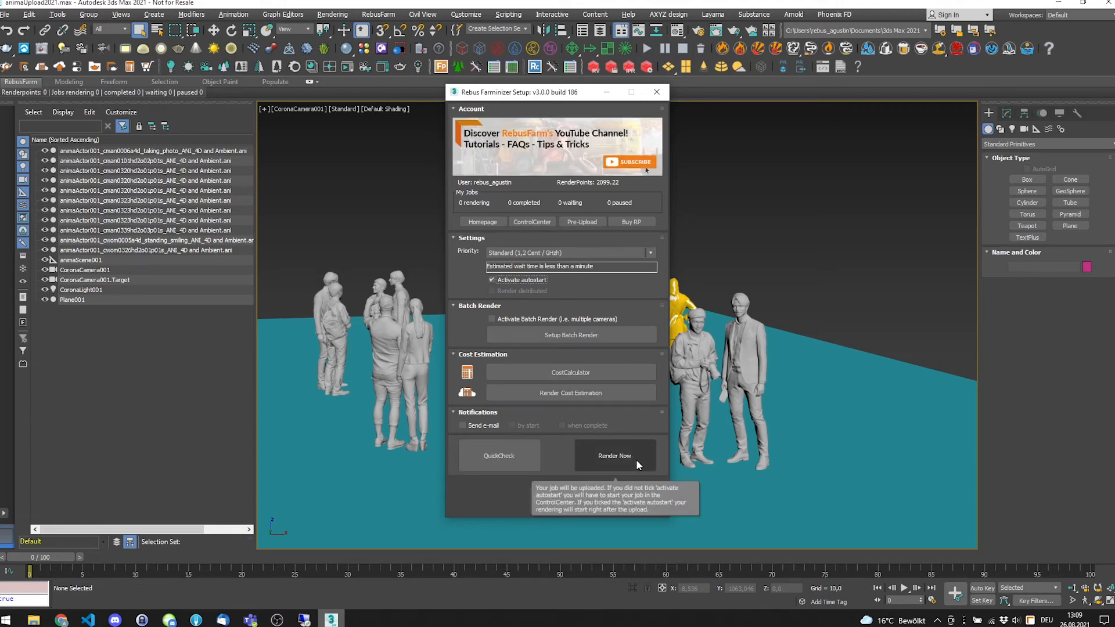
left_click(614, 456)
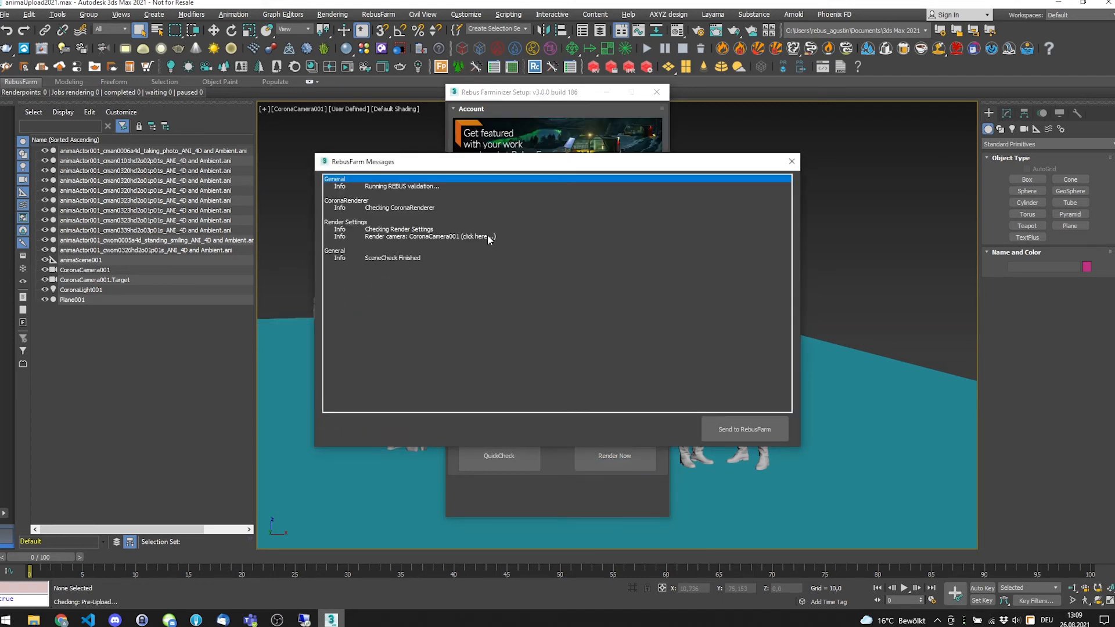
Step: Send the job to RebusFarm and watch animaUpload2021.max upload in ControlCenter
left_click(744, 429)
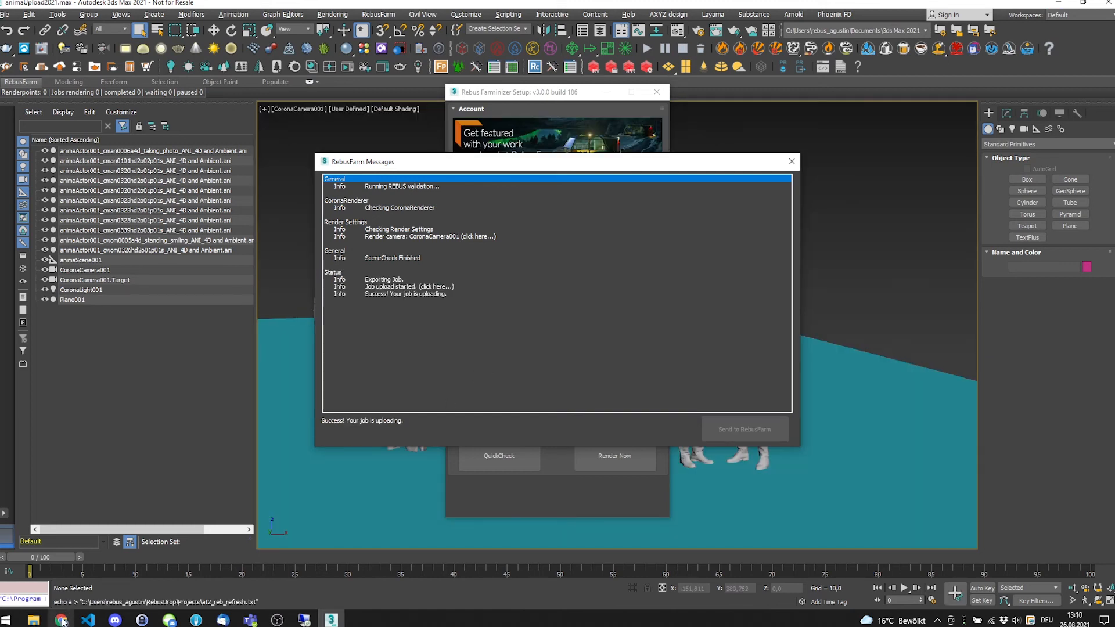
left_click(60, 620)
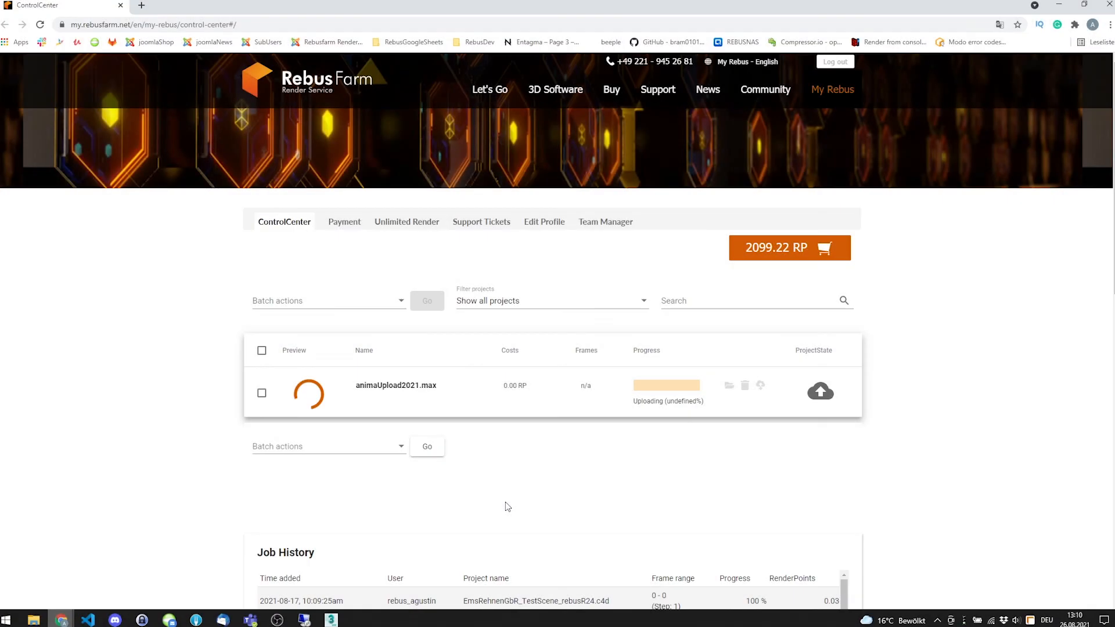